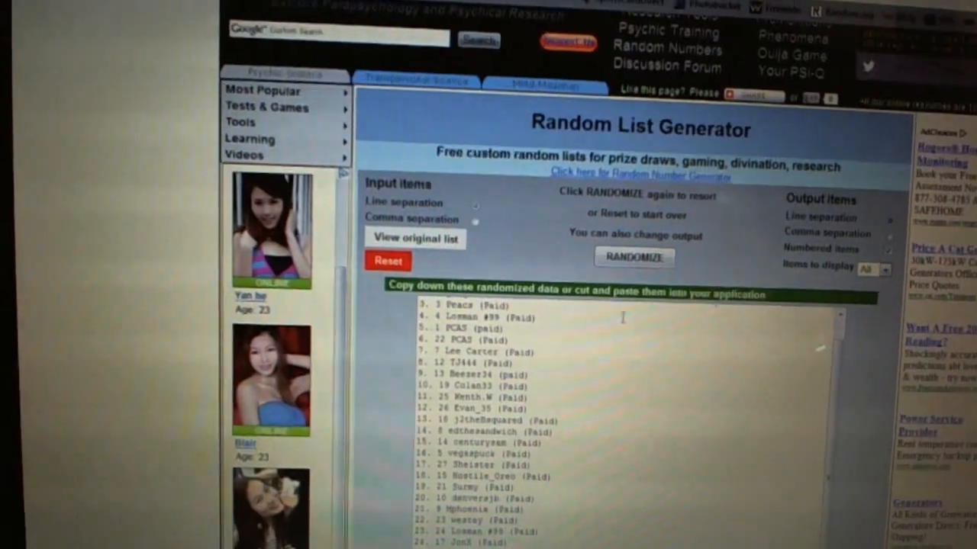
# - Reshuffle the numbered list of paid entrants four times with RANDOMIZE
pyautogui.click(635, 256)
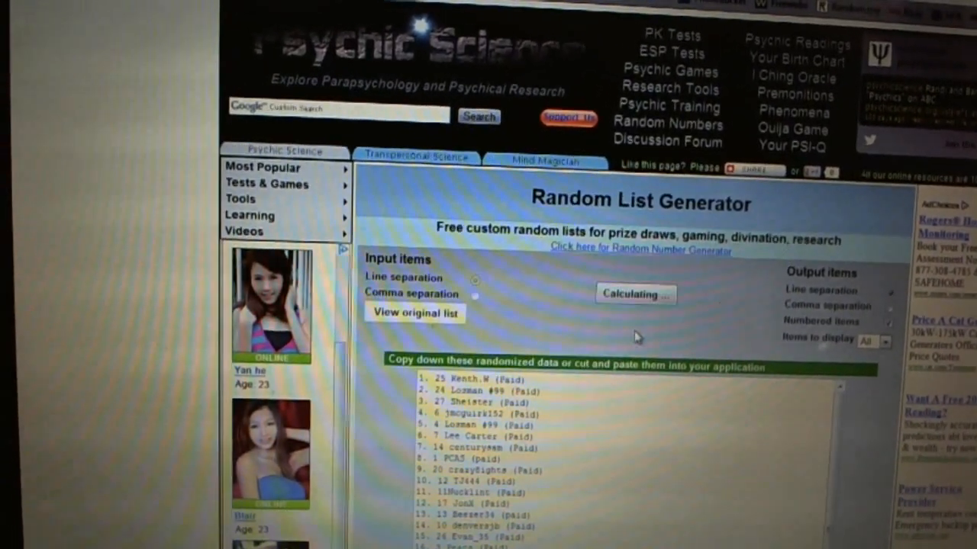
pyautogui.click(634, 294)
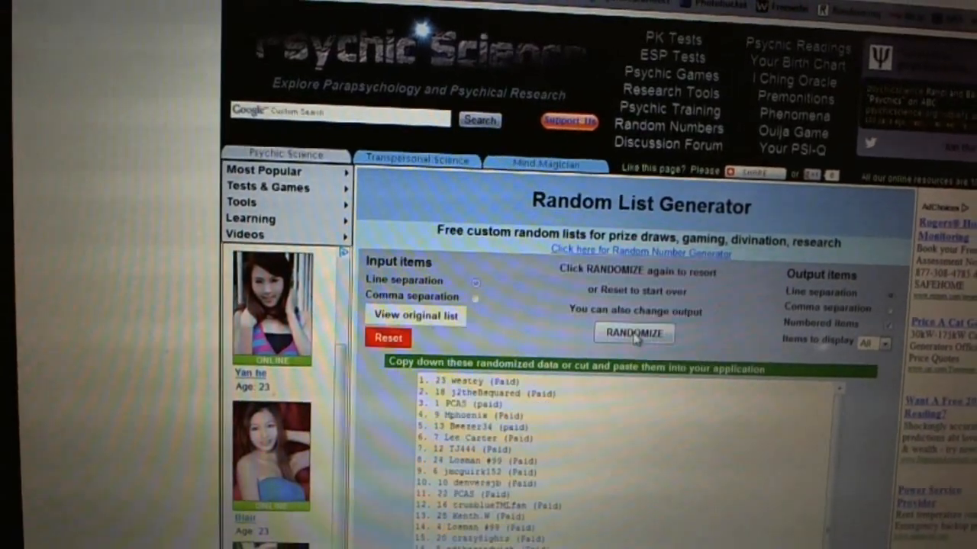
pyautogui.click(633, 334)
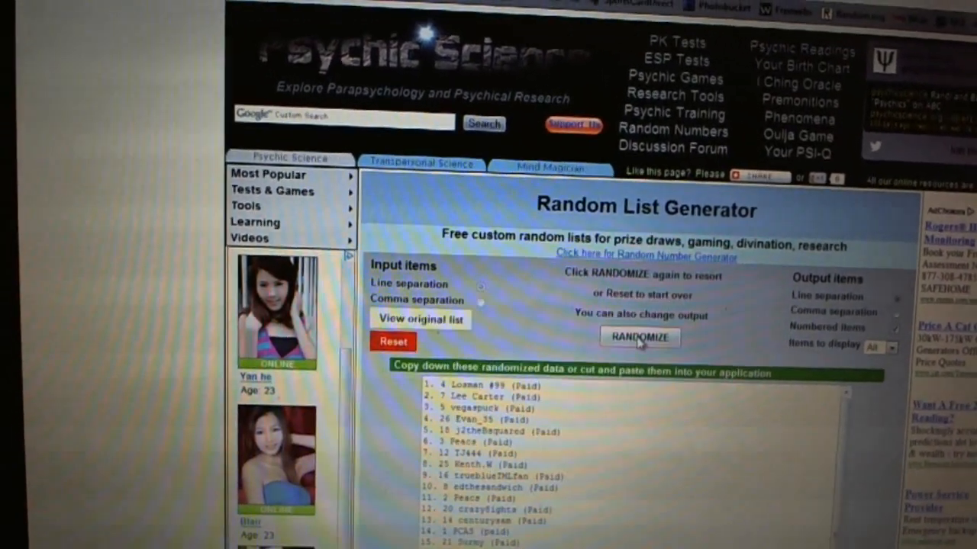
pyautogui.click(639, 338)
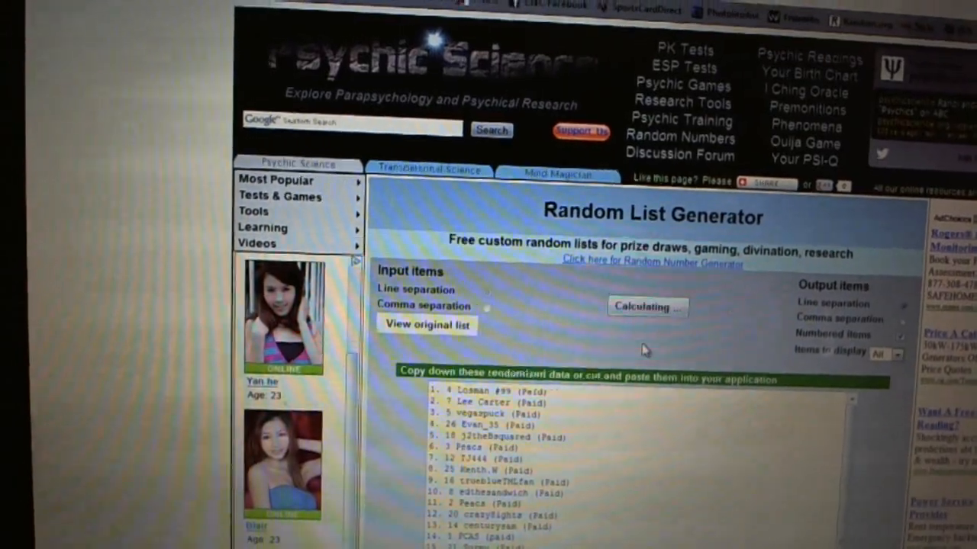